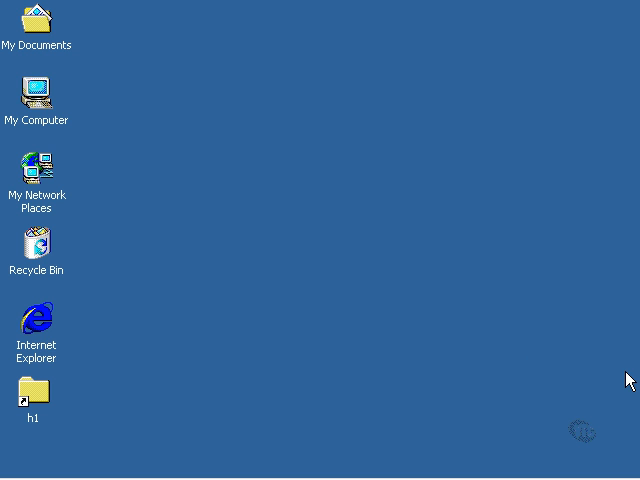
mouse_move(188, 280)
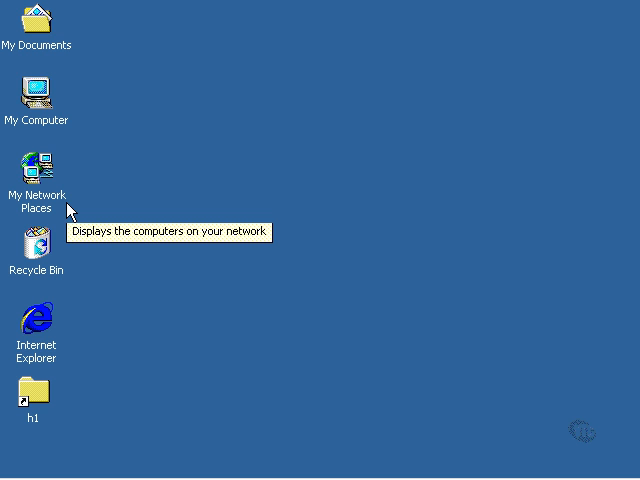
mouse_move(126, 334)
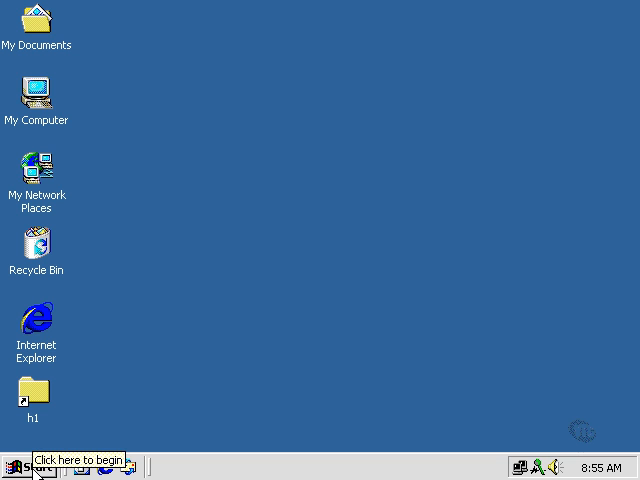
Reach the Windows Components Wizard through Control Panel's Add/Remove Programs
left_click(28, 468)
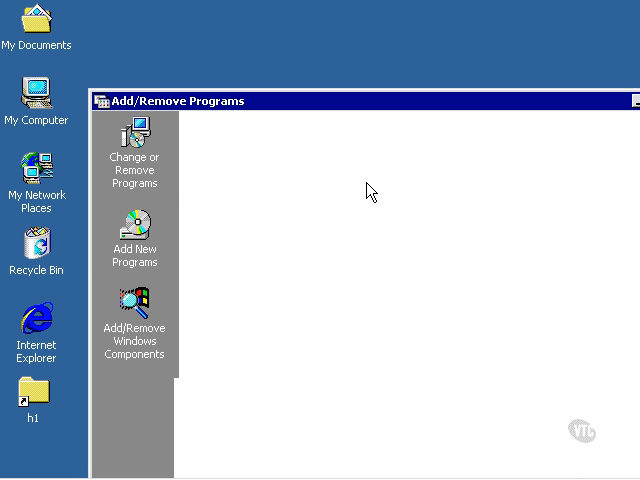
left_click(136, 152)
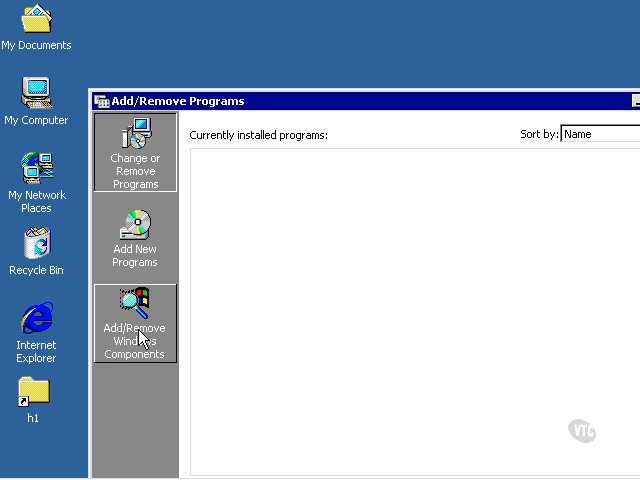
left_click(136, 324)
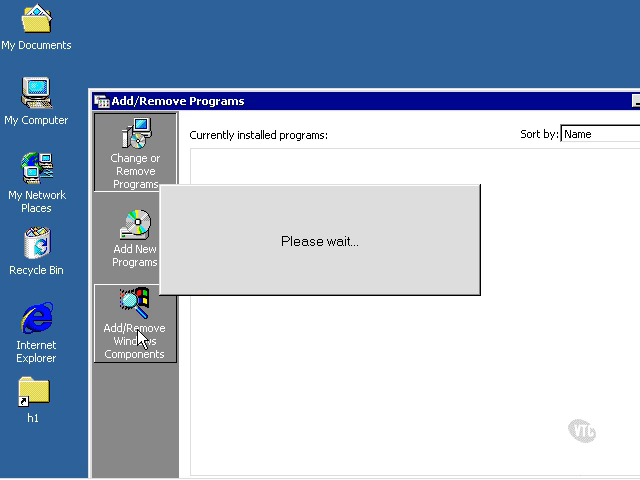
left_click(136, 336)
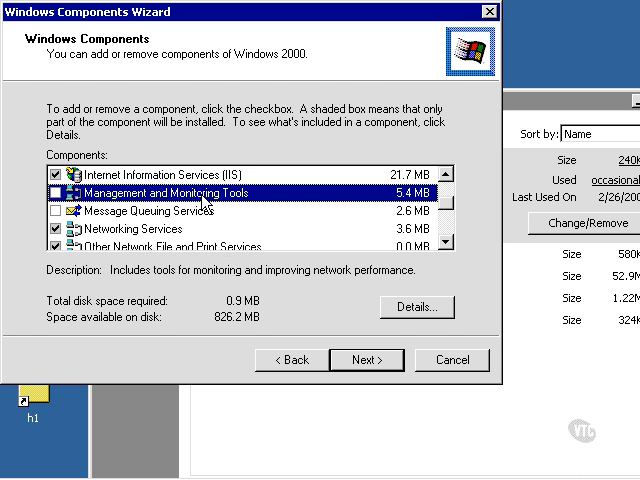
Select Simple Network Management Protocol under Management and Monitoring Tools and install it
left_click(416, 308)
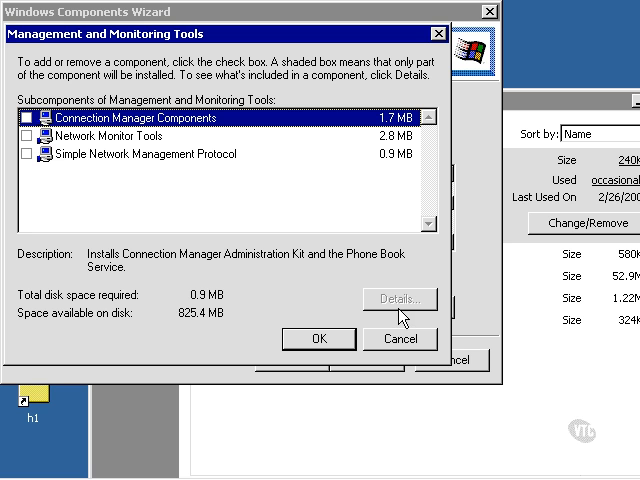
mouse_move(140, 142)
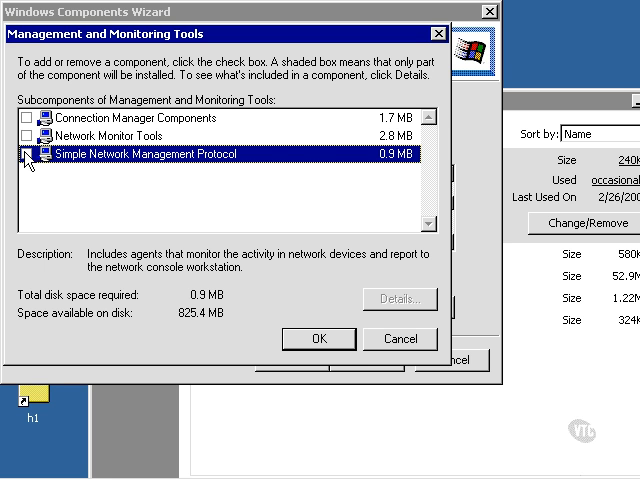
left_click(24, 156)
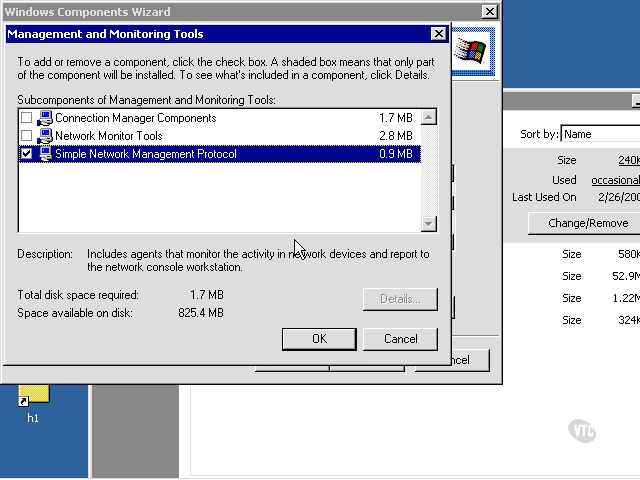
left_click(318, 340)
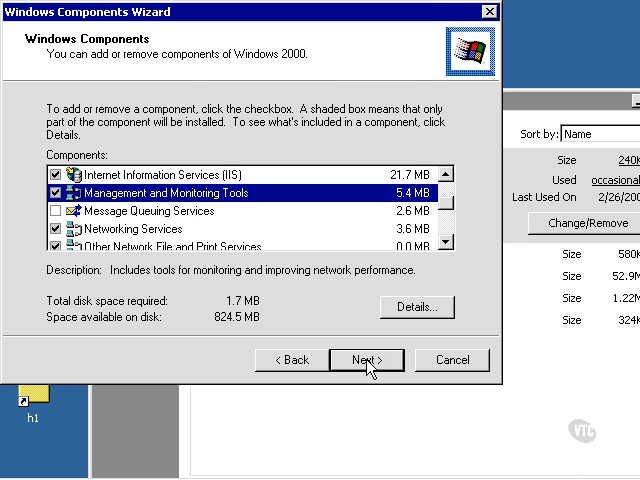
left_click(366, 360)
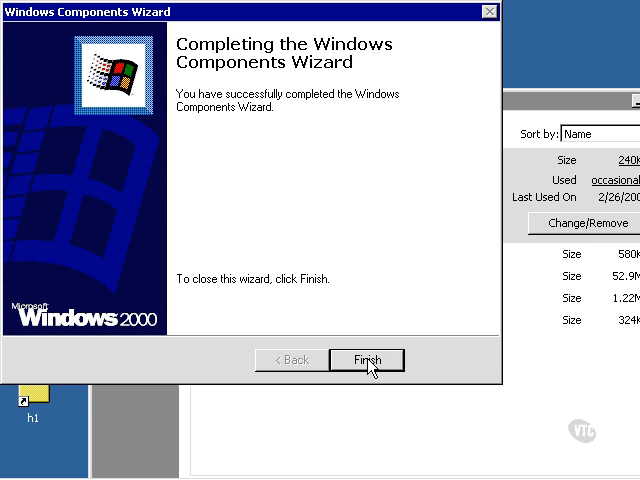
Finish the components wizard and close Add/Remove Programs, returning to the desktop
left_click(368, 360)
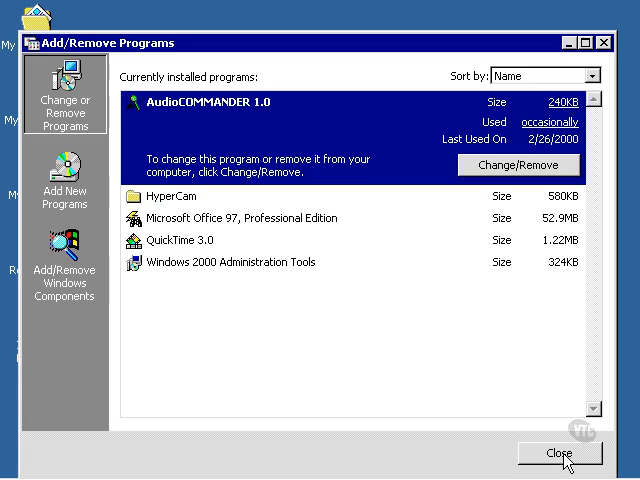
left_click(558, 452)
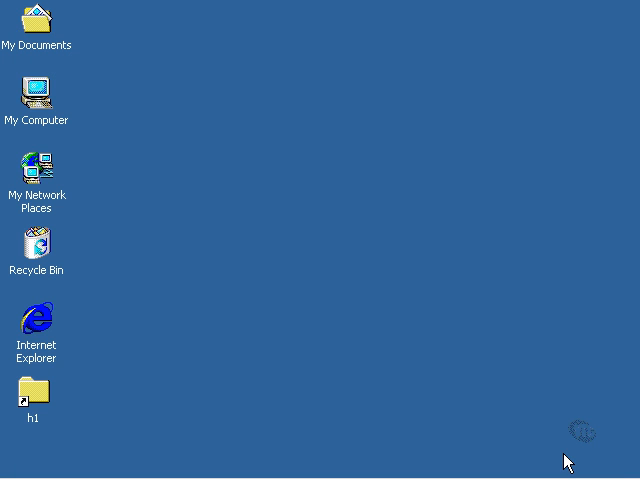
mouse_move(348, 220)
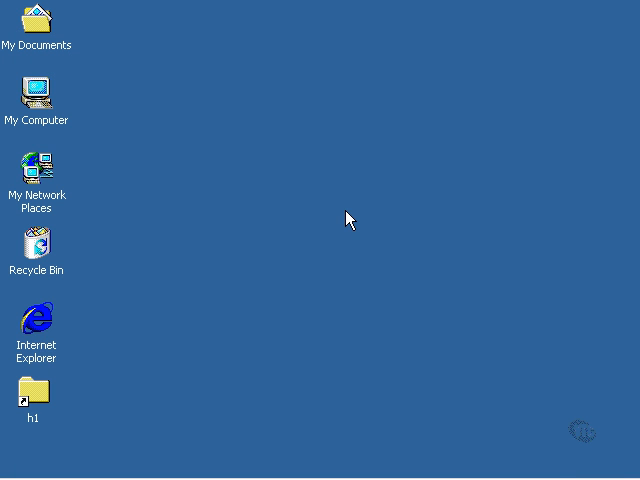
mouse_move(322, 236)
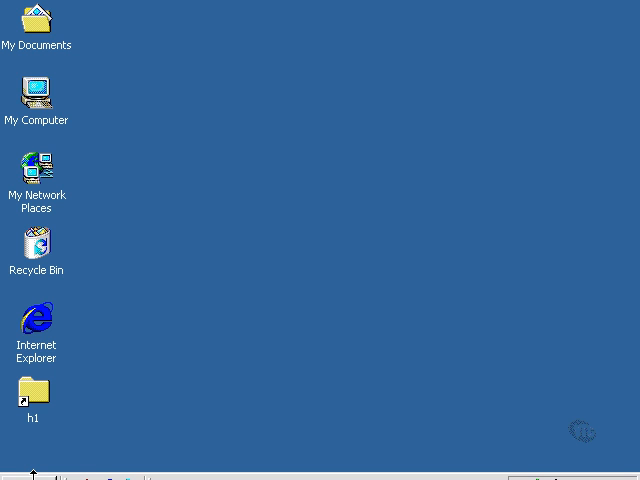
Launch Computer Management and scroll its Services list down to SNMP Service
left_click(22, 468)
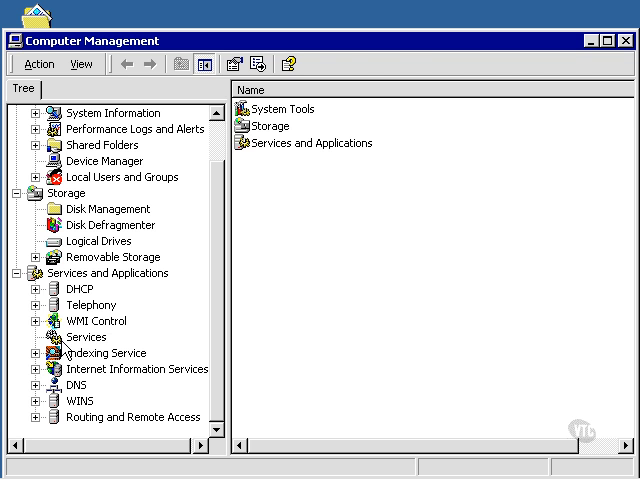
left_click(84, 336)
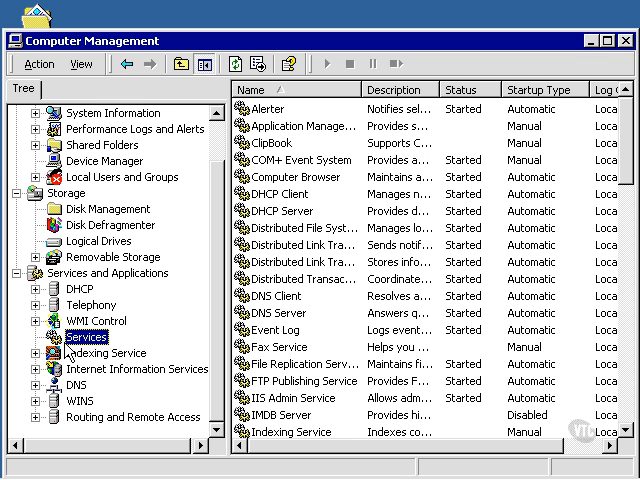
scroll("down", 3)
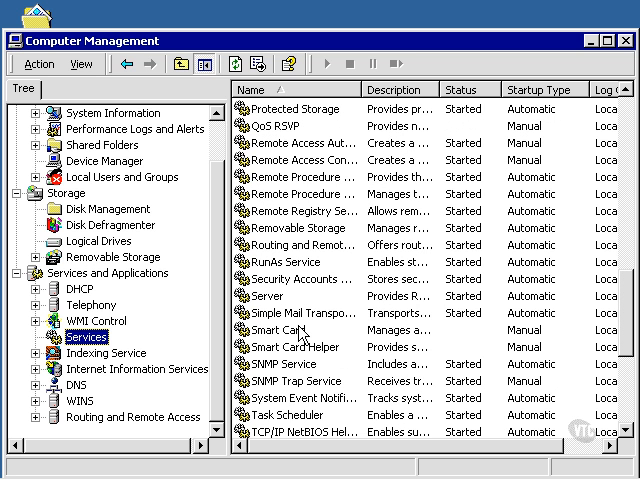
scroll("down", 3)
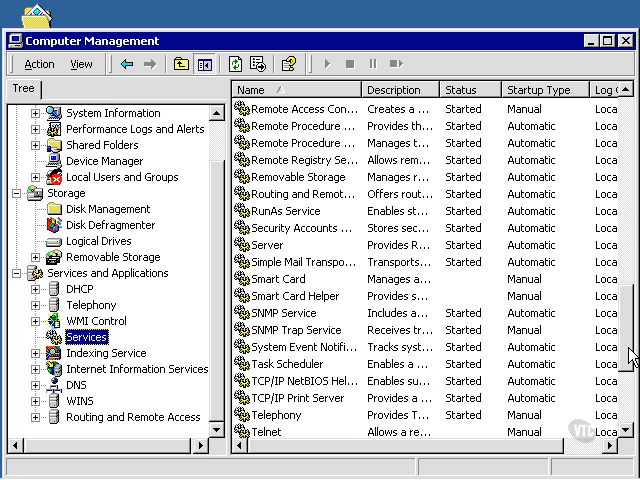
mouse_move(276, 320)
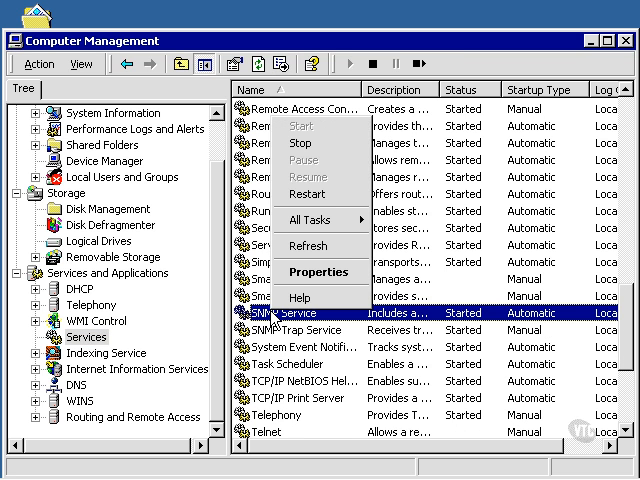
mouse_move(300, 272)
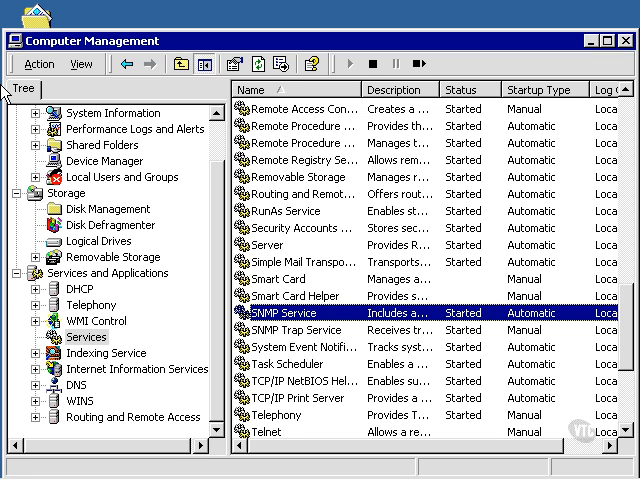
View SNMP Service properties via Action menu, reviewing Recovery and Dependencies (Event Log)
left_click(24, 64)
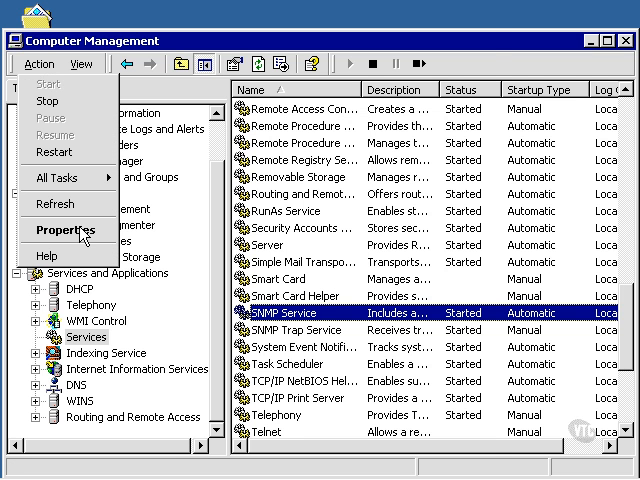
left_click(70, 228)
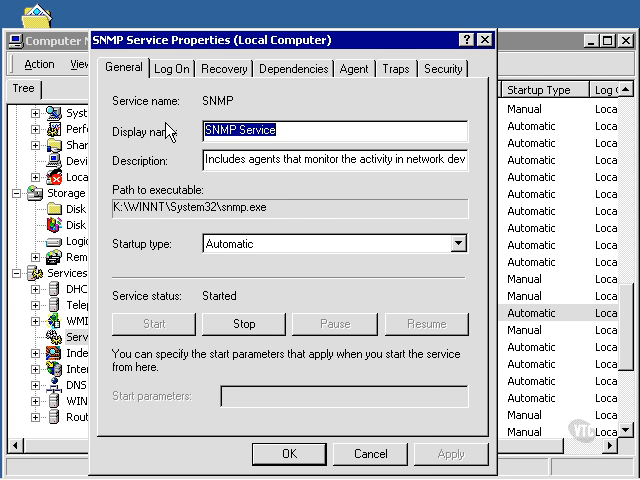
left_click(220, 68)
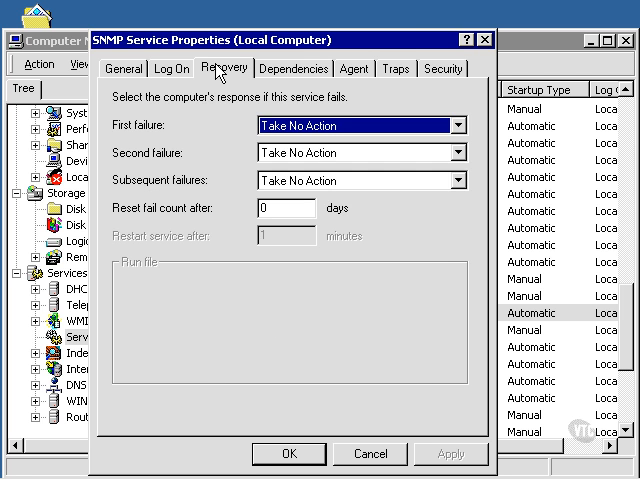
left_click(292, 68)
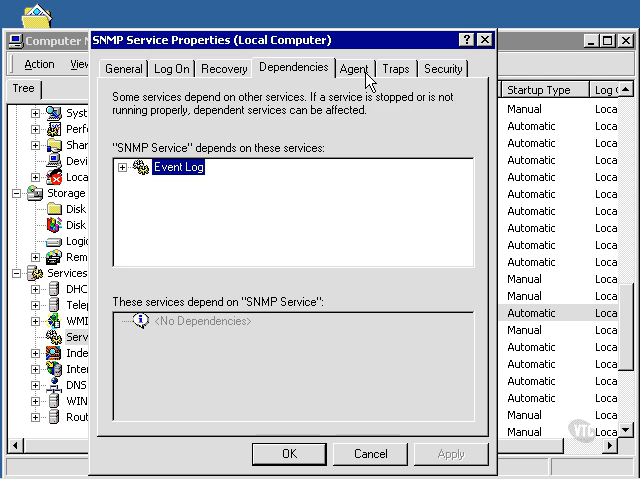
Review the SNMP Agent settings unchanged and move on to the Traps settings
left_click(356, 68)
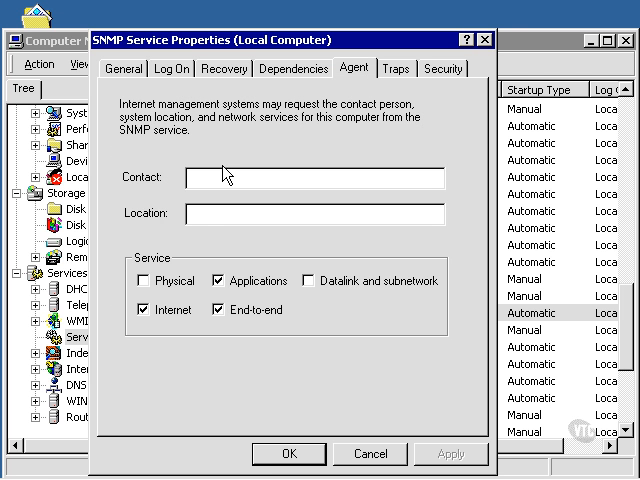
mouse_move(262, 200)
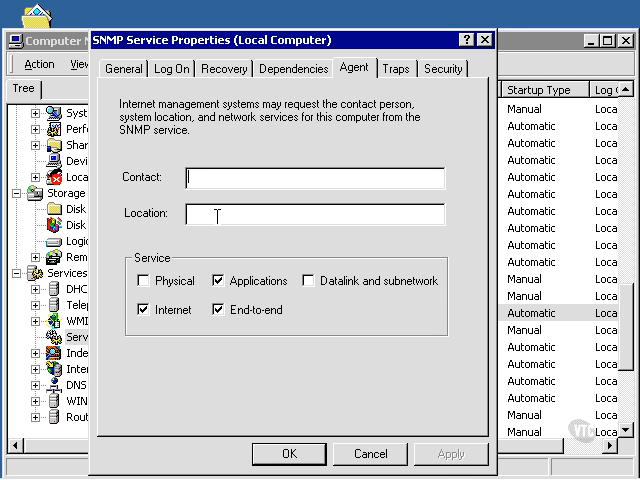
mouse_move(292, 312)
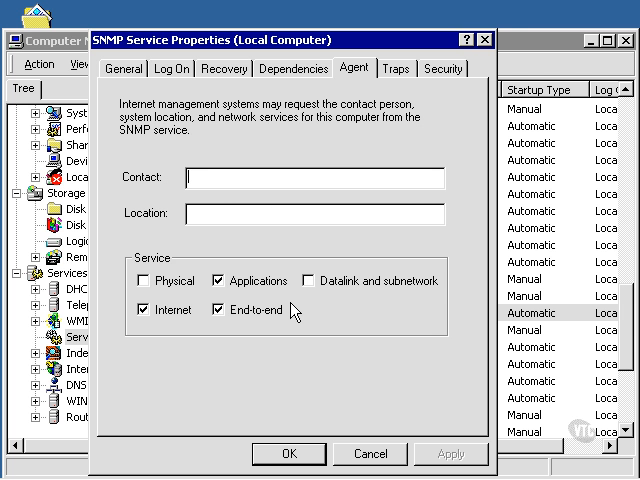
mouse_move(164, 292)
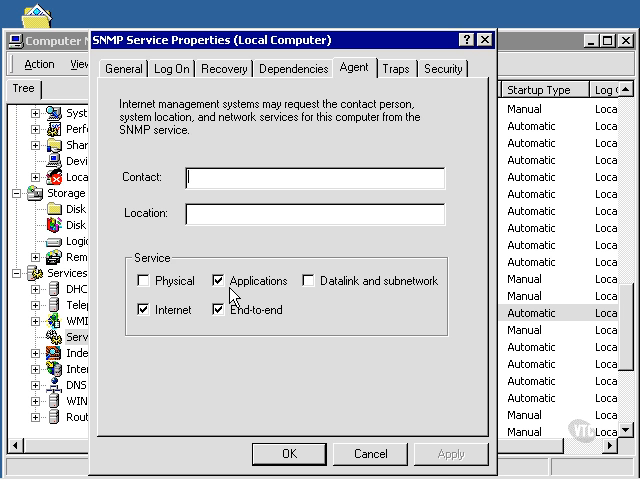
mouse_move(232, 296)
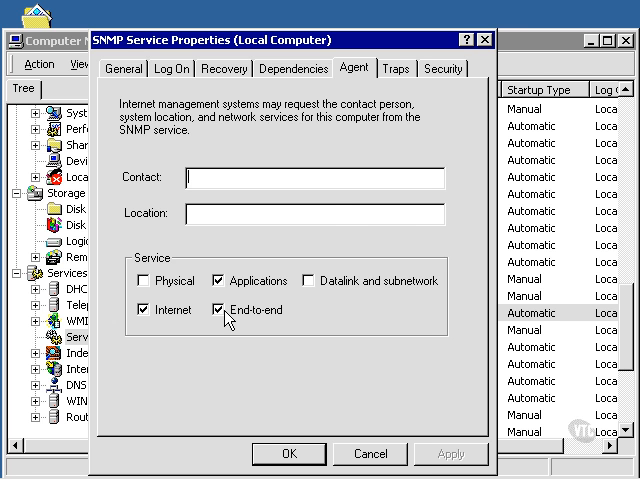
left_click(396, 68)
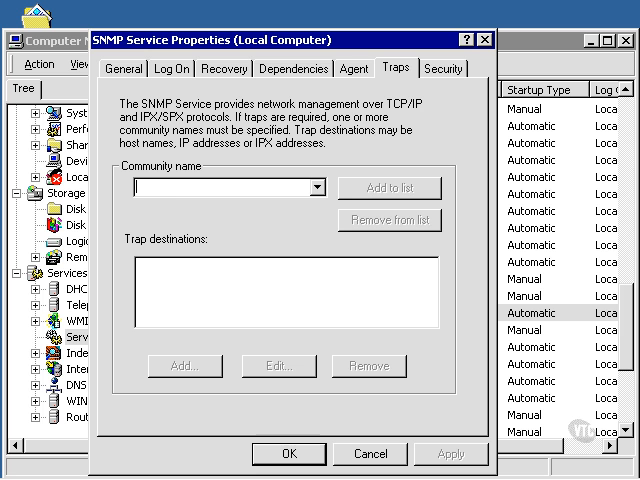
Create community 'Trap' and add 210.210.210.47 as its trap destination
type("T")
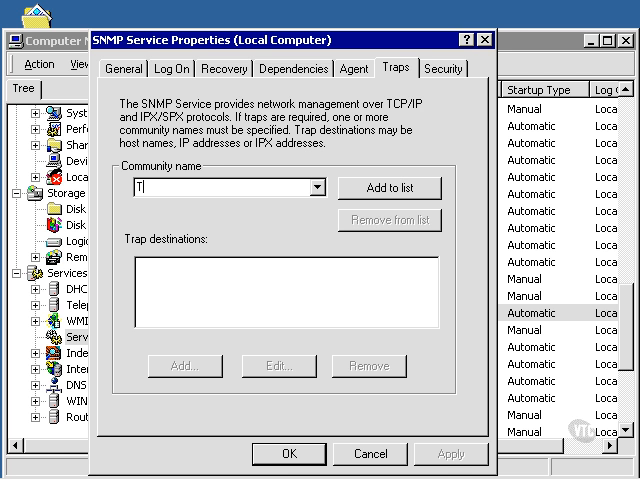
type("rap")
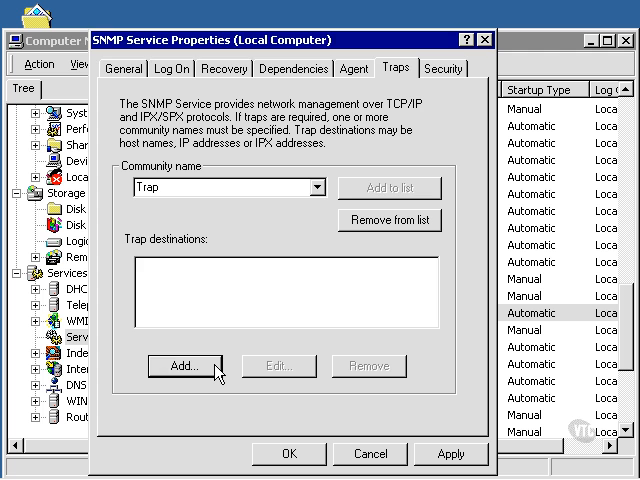
left_click(178, 366)
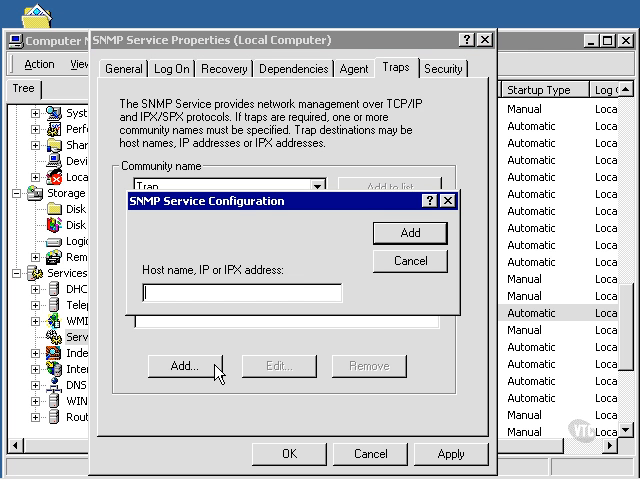
type("210.210.210.")
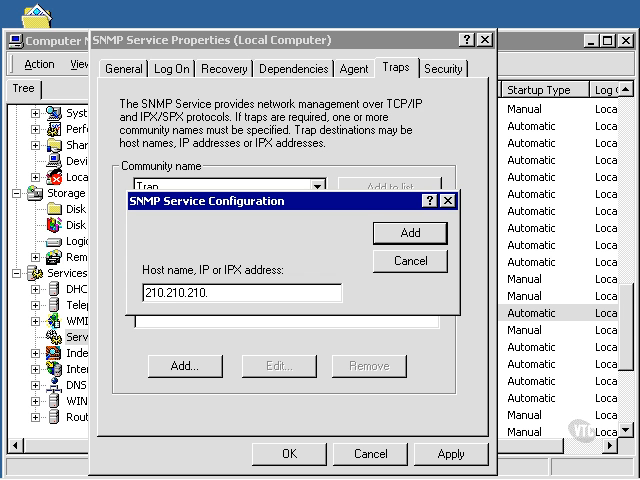
type("47")
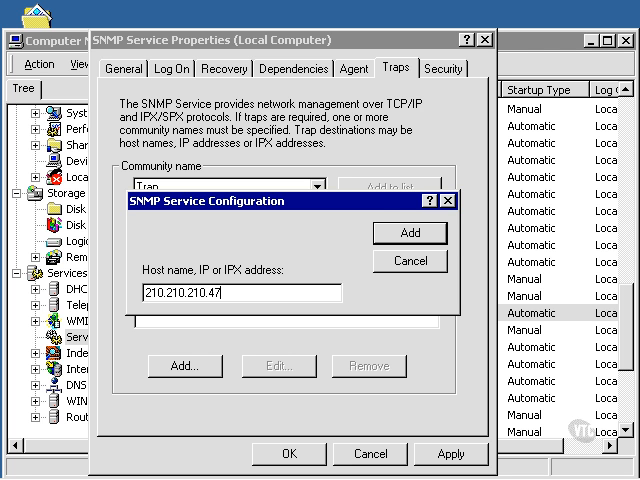
left_click(408, 232)
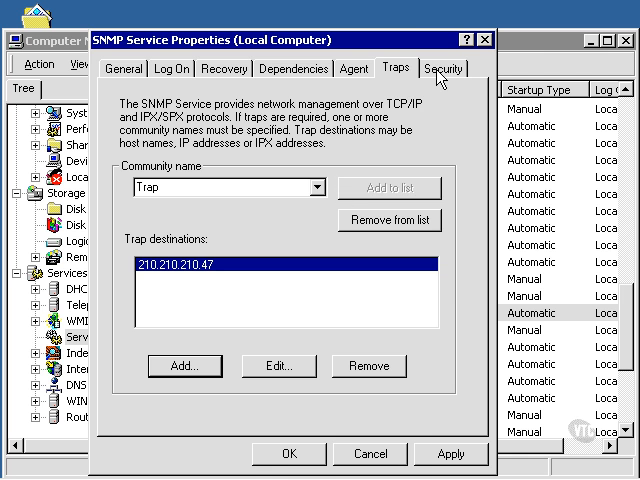
Show the Security settings with authentication traps and the read-only 'public' community
left_click(444, 68)
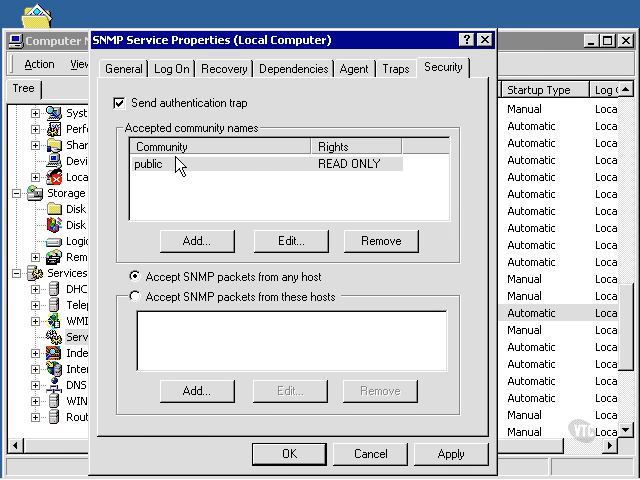
mouse_move(256, 182)
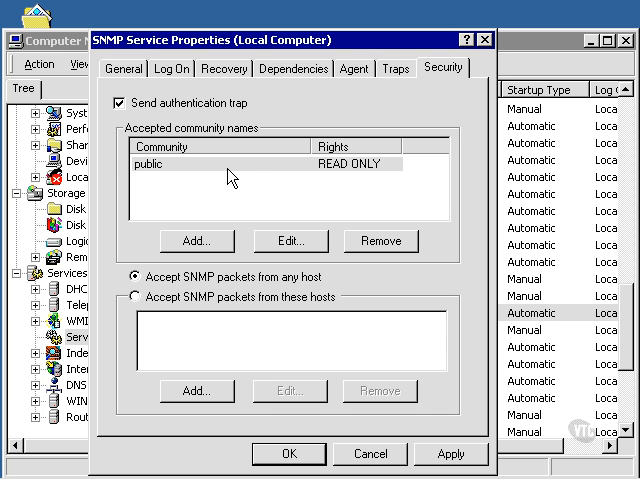
mouse_move(224, 240)
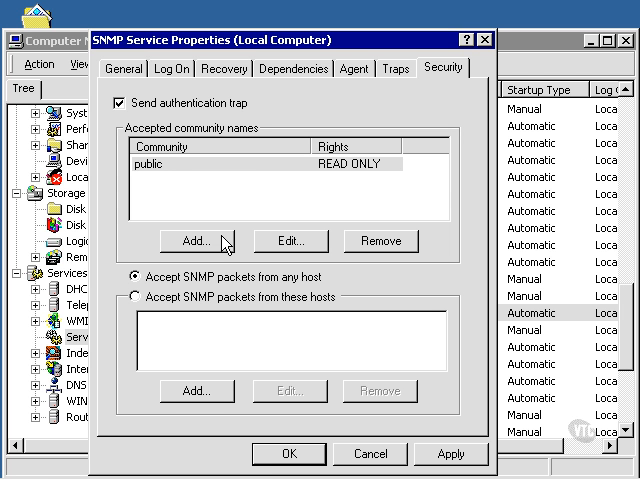
mouse_move(224, 244)
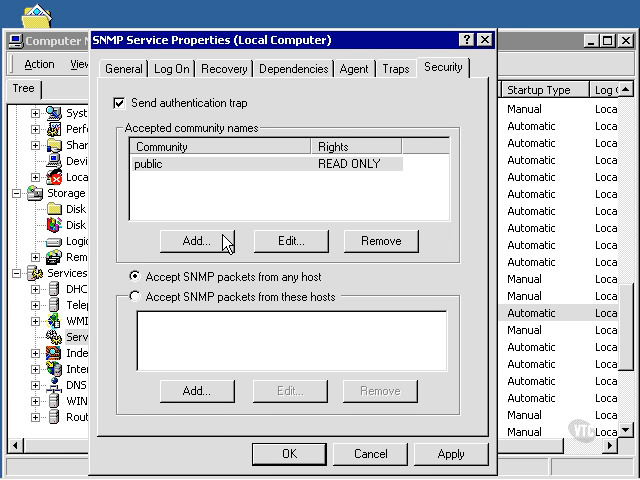
mouse_move(224, 280)
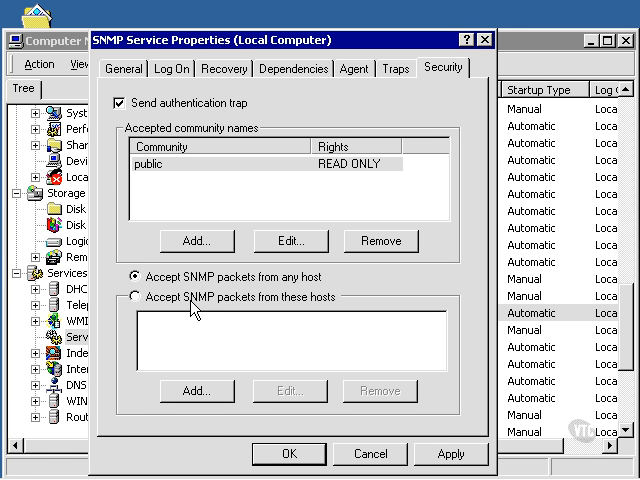
mouse_move(188, 312)
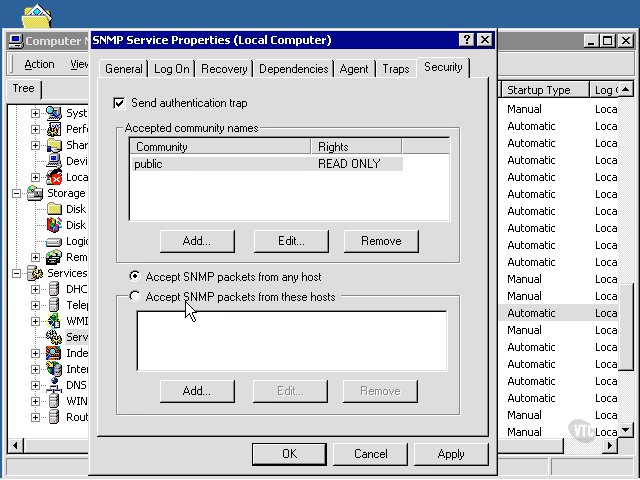
Switch to 'Accept SNMP packets from these hosts', toggling back once before settling on it
left_click(132, 296)
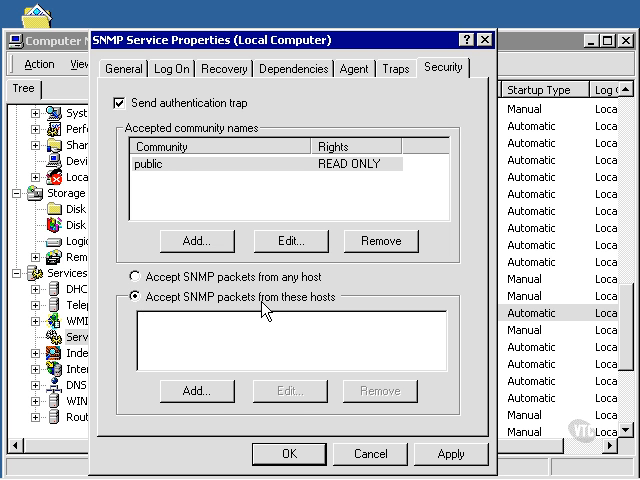
mouse_move(290, 310)
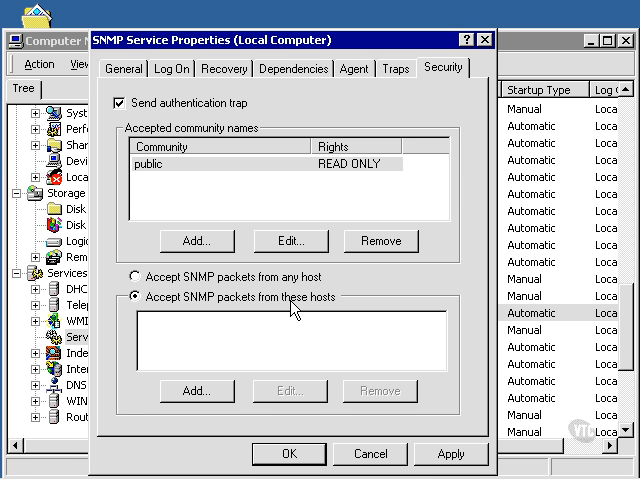
mouse_move(196, 350)
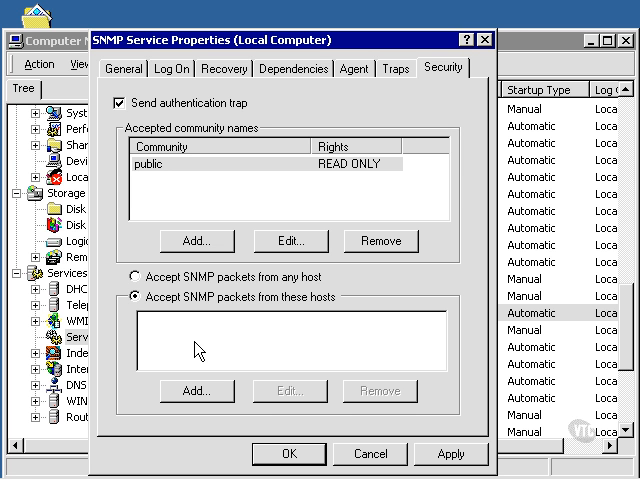
left_click(130, 276)
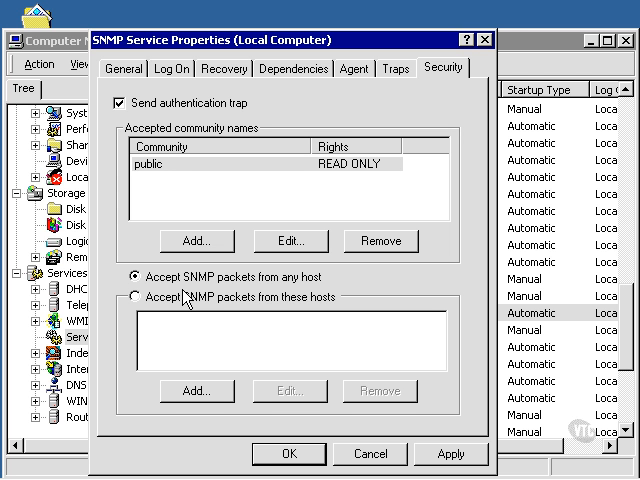
mouse_move(228, 308)
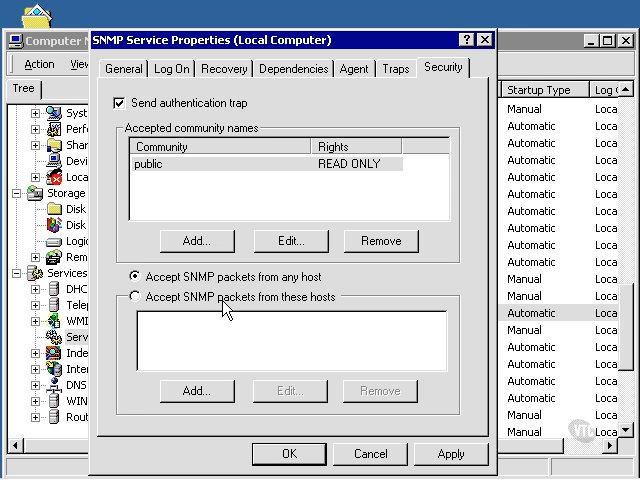
left_click(132, 296)
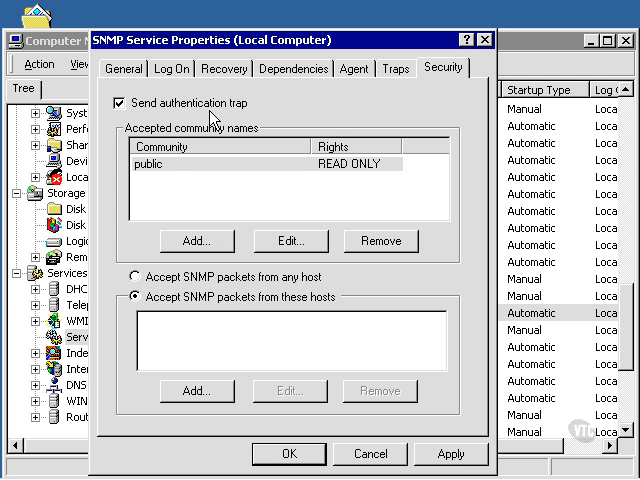
mouse_move(210, 122)
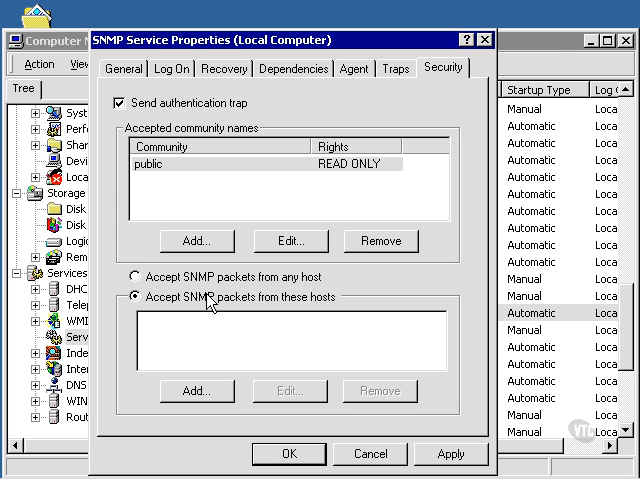
mouse_move(230, 304)
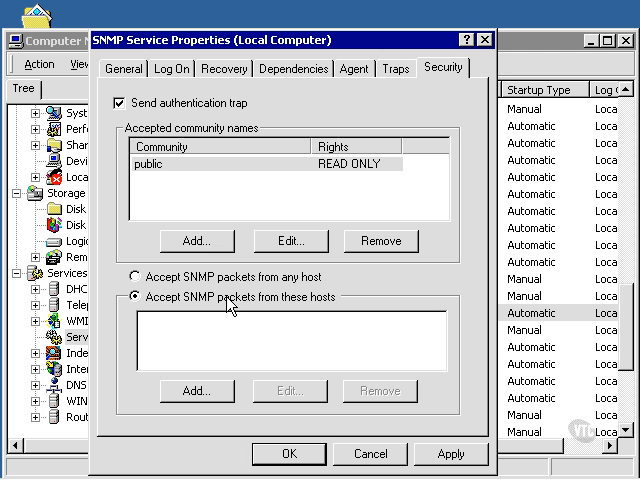
mouse_move(290, 452)
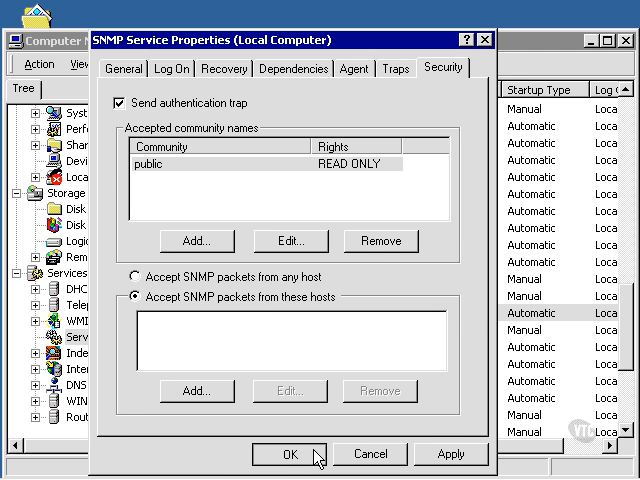
Dismiss the empty-host warning, add accepted host 210.210.210.47, save and close Computer Management
left_click(288, 454)
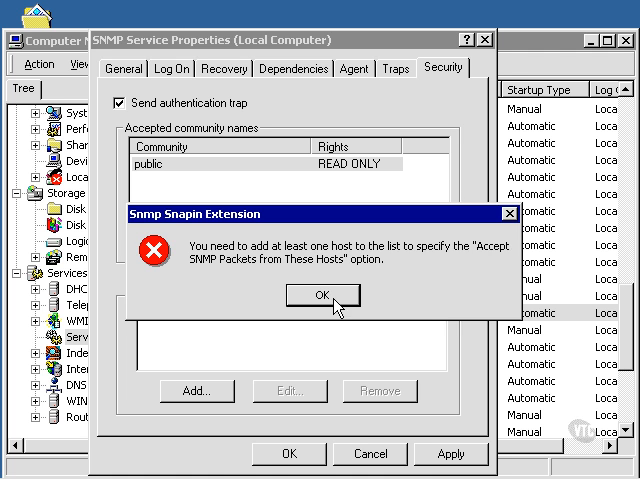
left_click(324, 294)
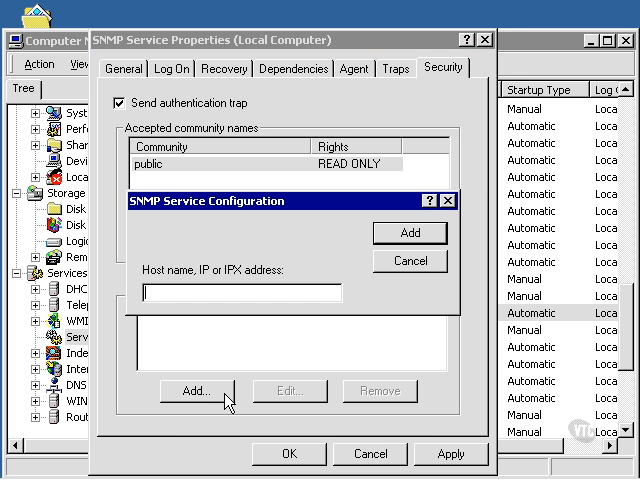
type("210.")
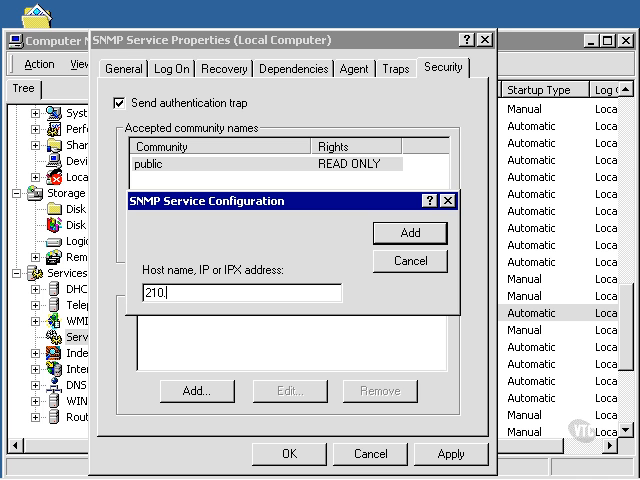
type("210.210.")
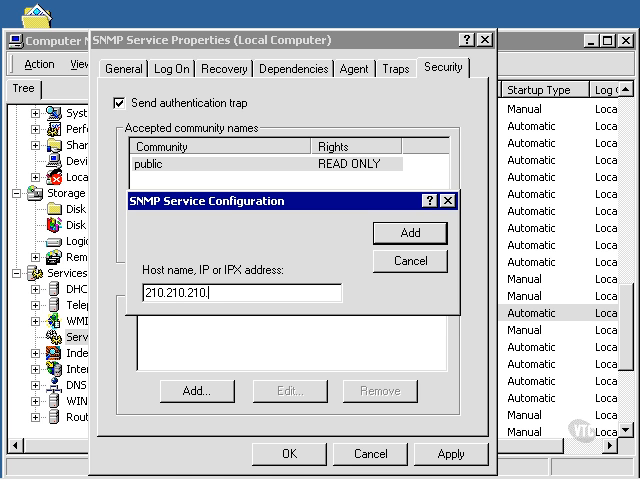
type("47")
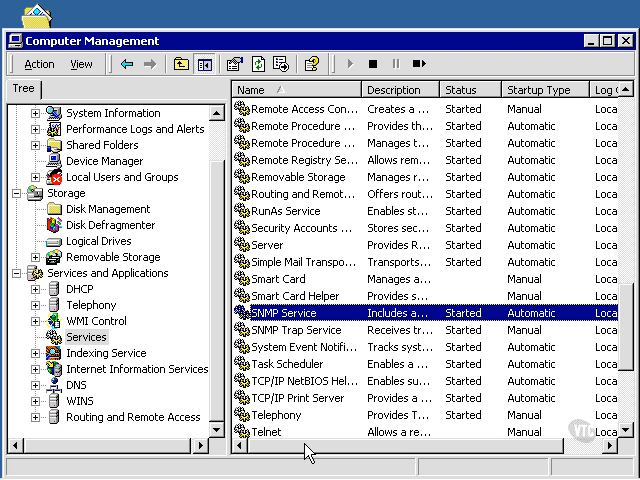
left_click(628, 40)
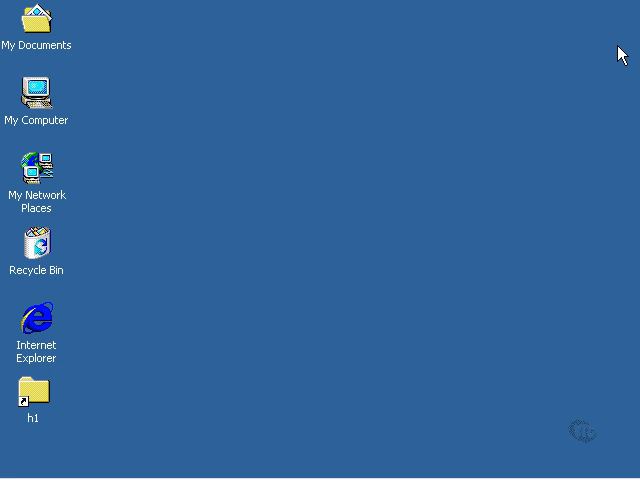